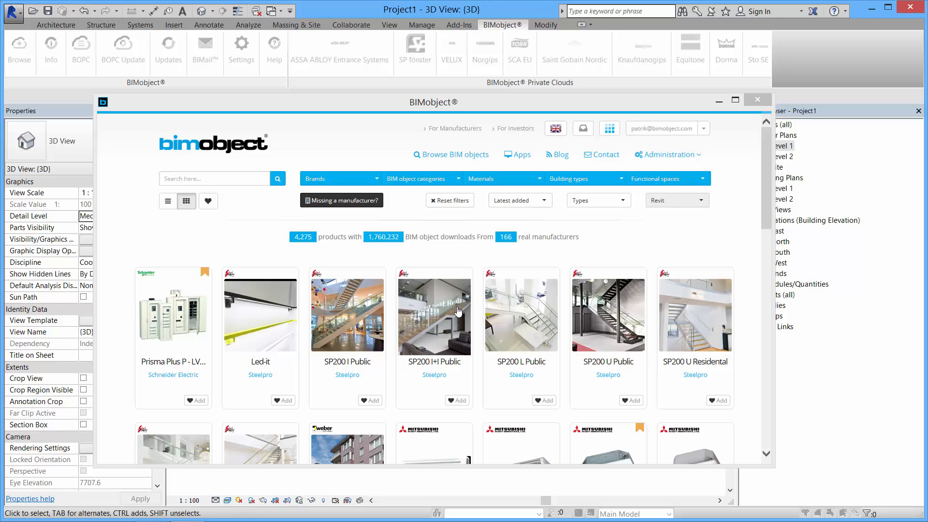
pyautogui.moveTo(681, 203)
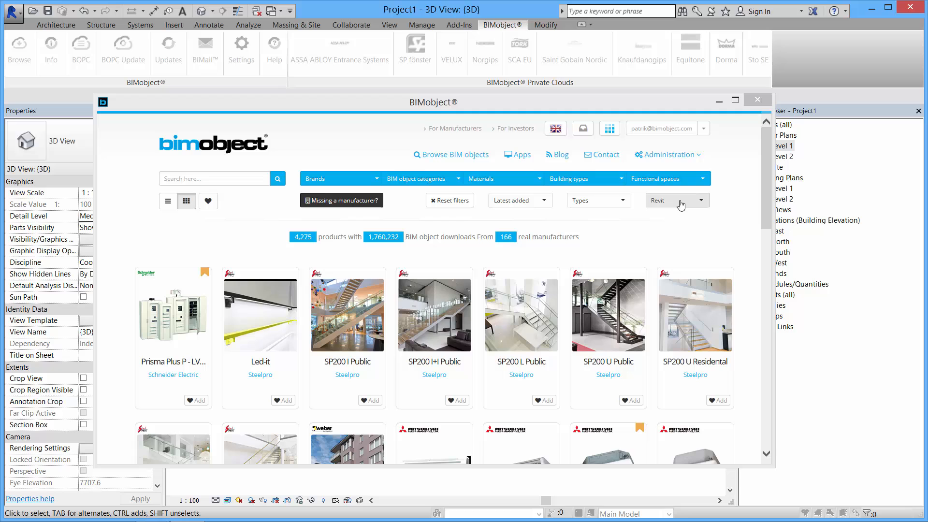
pyautogui.moveTo(614, 317)
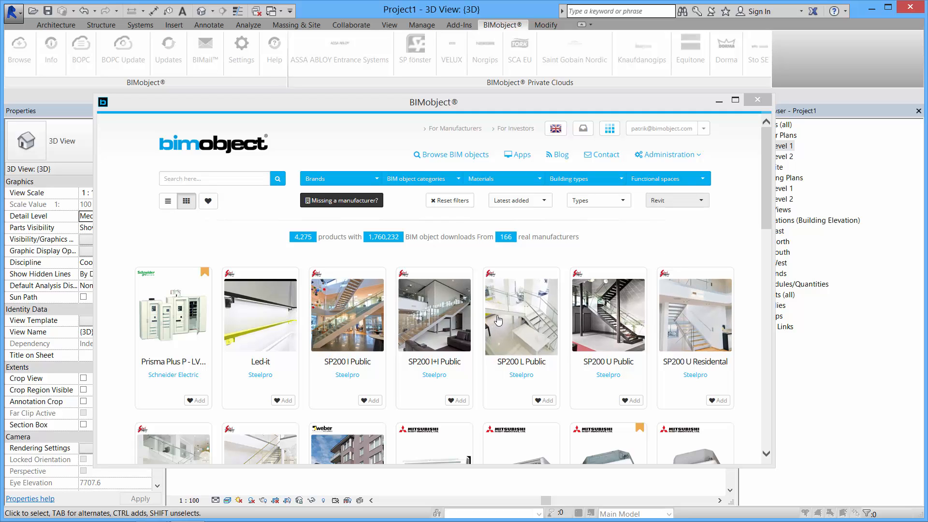
# Scroll the BIMobject results and open the Steelpro SP200 I Residental product page.
pyautogui.scroll(-3)
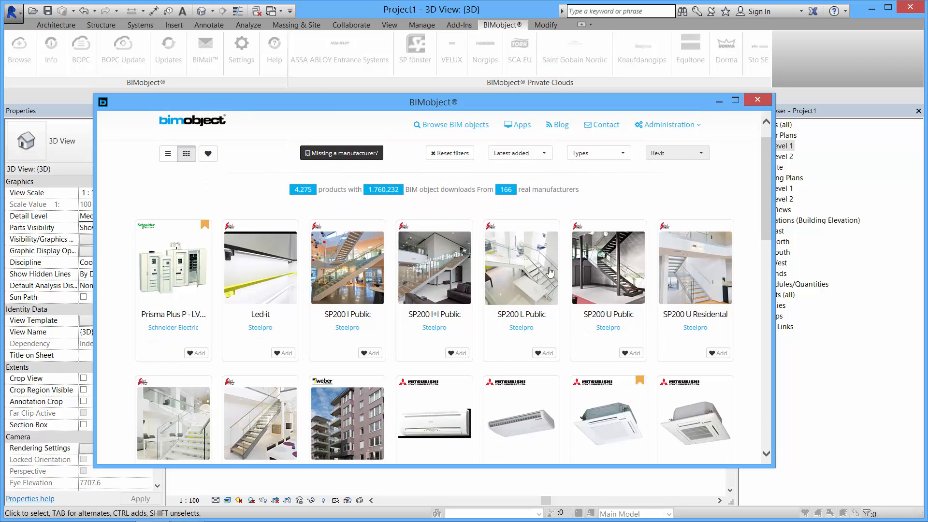
pyautogui.scroll(-3)
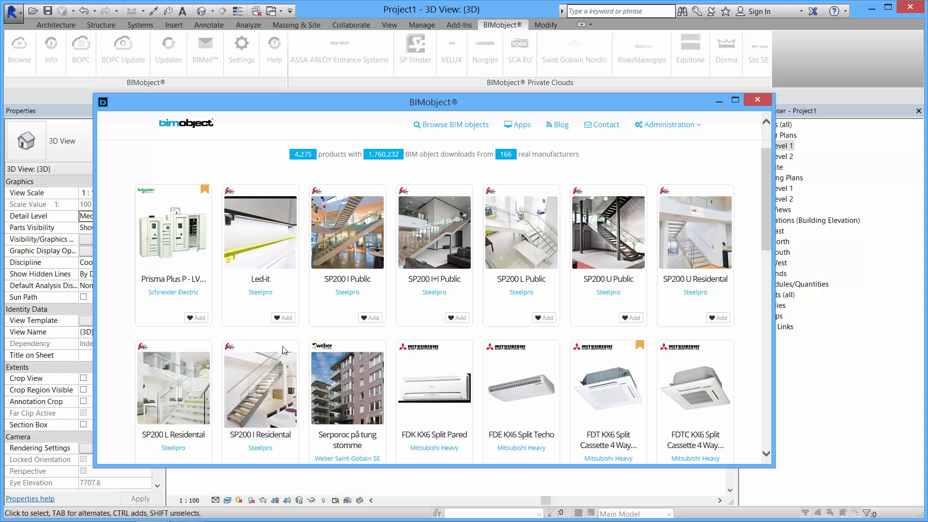
pyautogui.moveTo(250, 407)
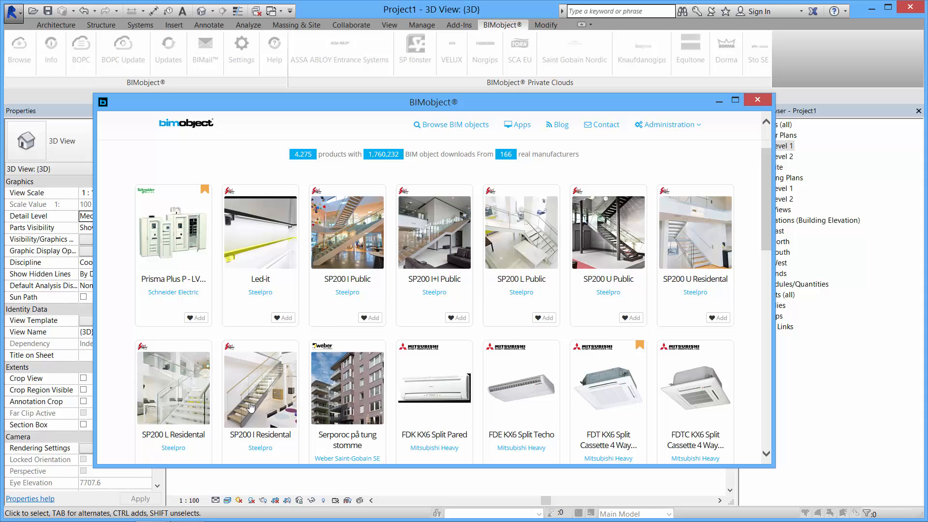
pyautogui.click(260, 387)
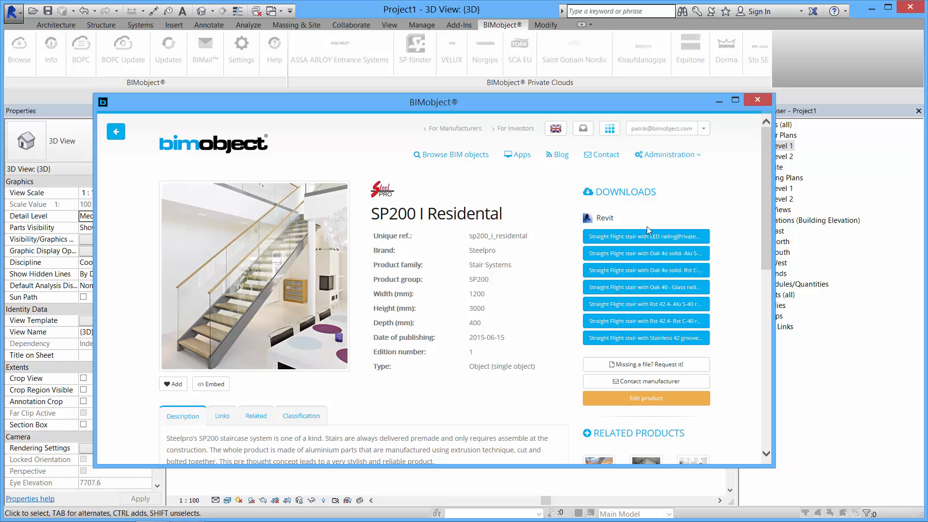
pyautogui.moveTo(398, 333)
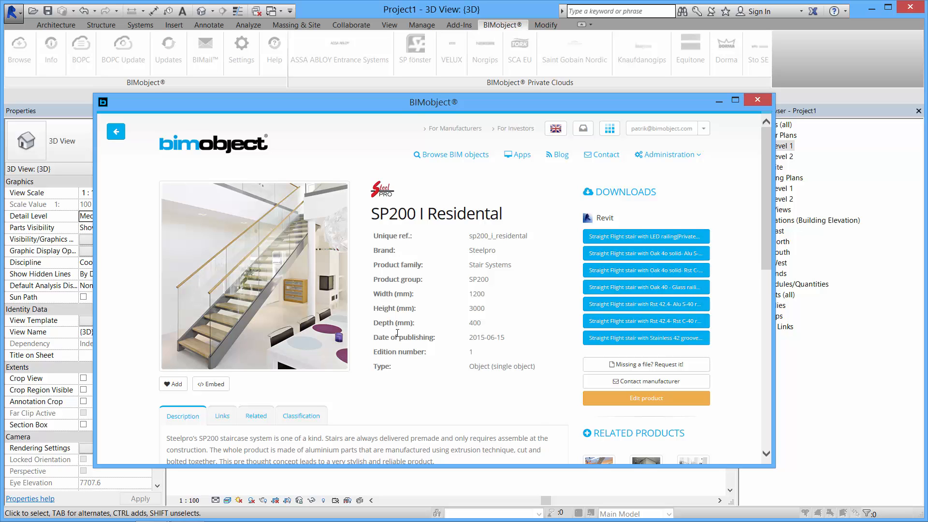
# Check the stair's material and origin details, then return to its description.
pyautogui.scroll(-3)
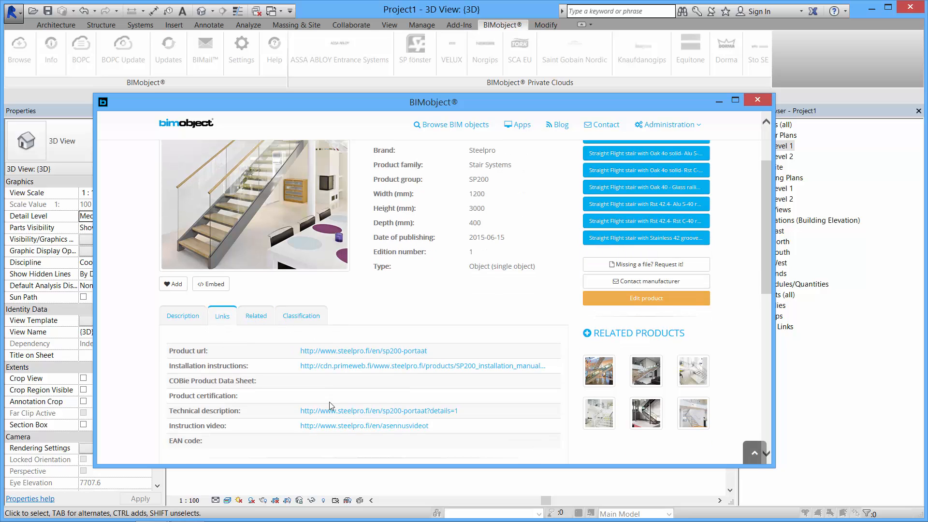
pyautogui.click(300, 316)
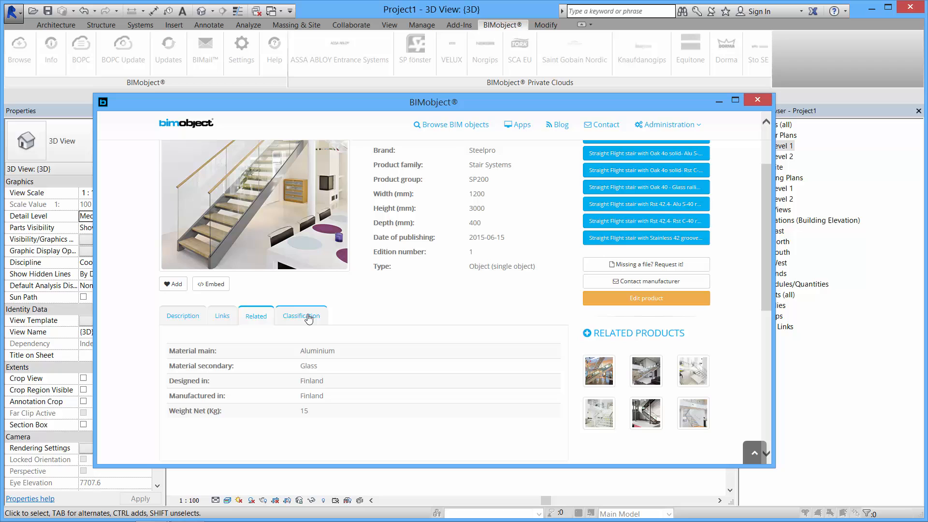
pyautogui.click(183, 315)
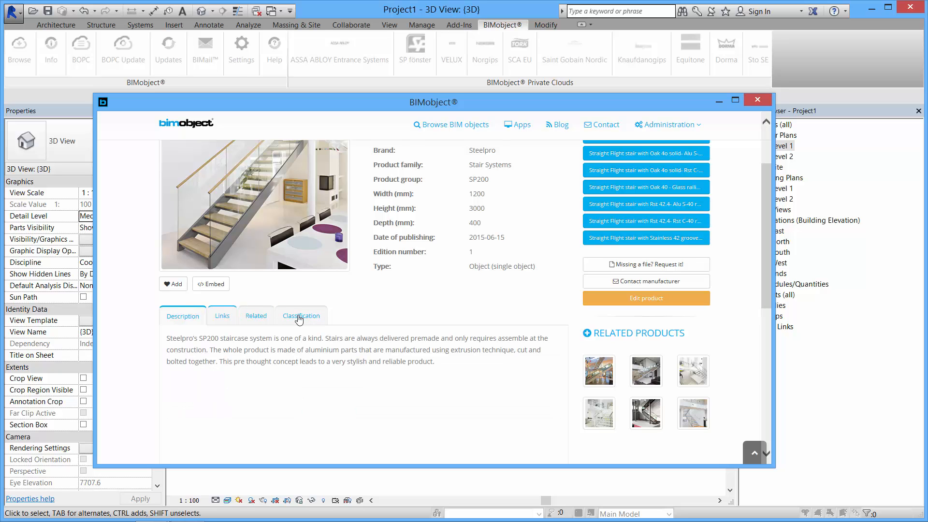
pyautogui.scroll(3)
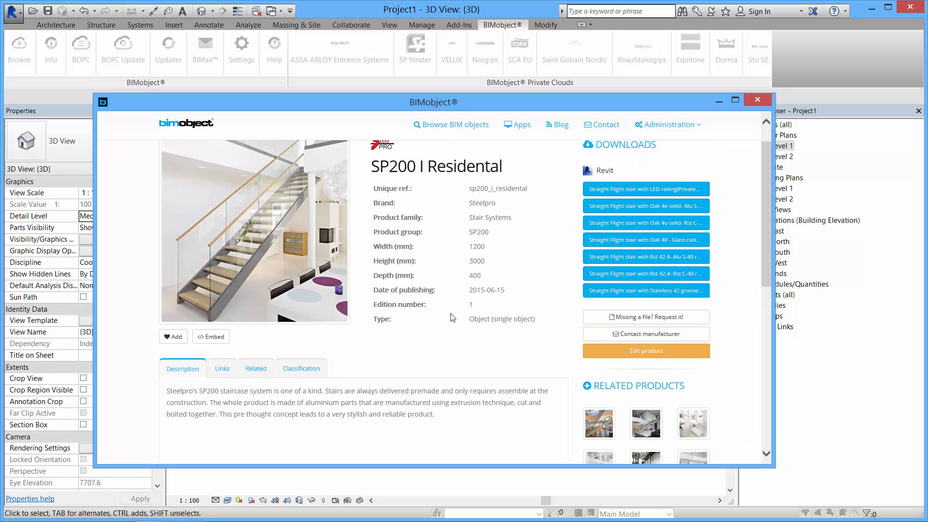
pyautogui.scroll(3)
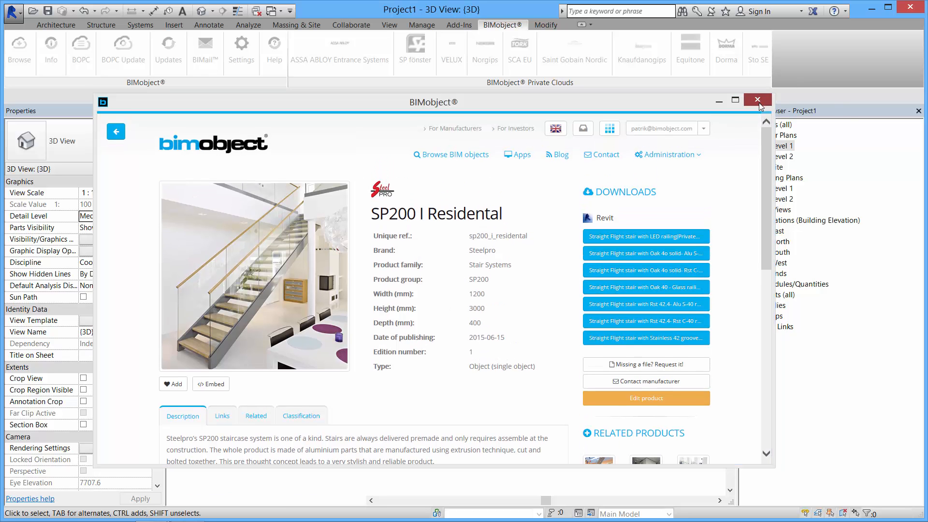
# Close BIMobject and place the stair component inside the Level 1 floor plan walls.
pyautogui.click(757, 99)
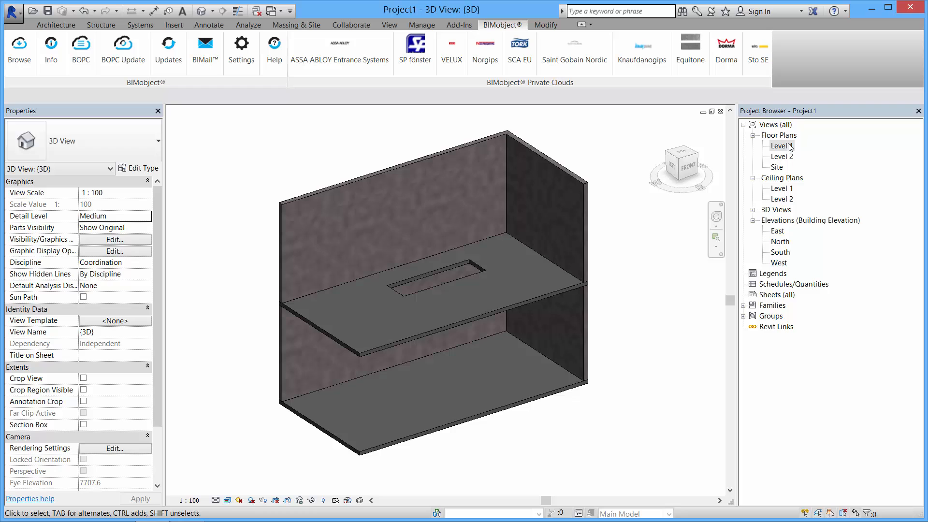
pyautogui.doubleClick(781, 146)
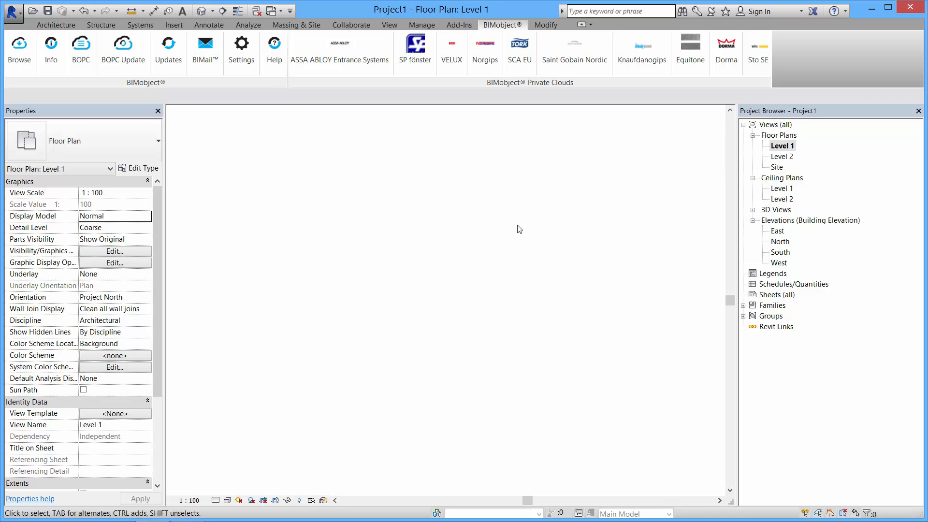
pyautogui.click(51, 53)
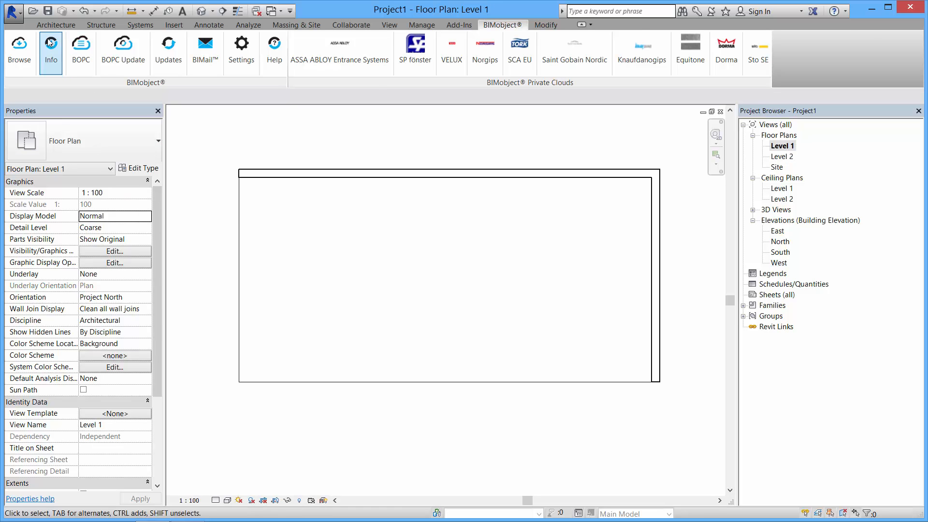
pyautogui.click(55, 25)
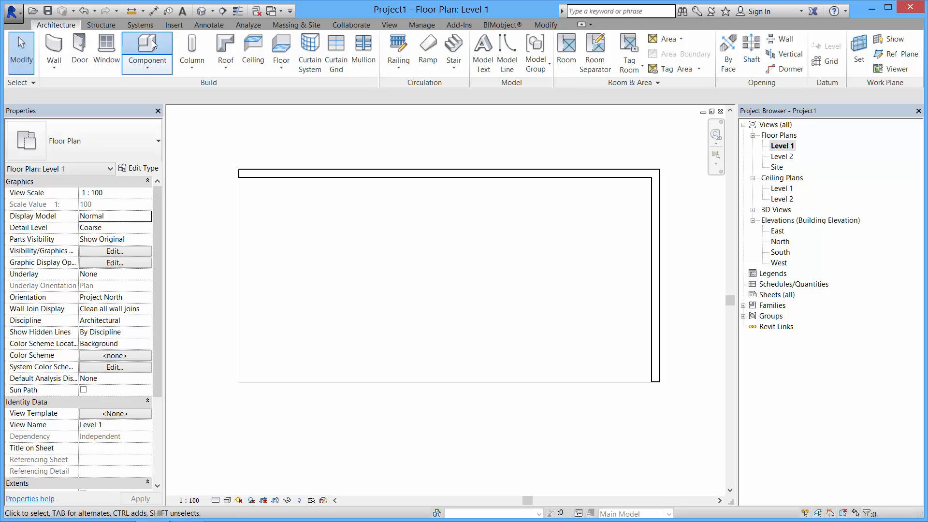
pyautogui.click(145, 52)
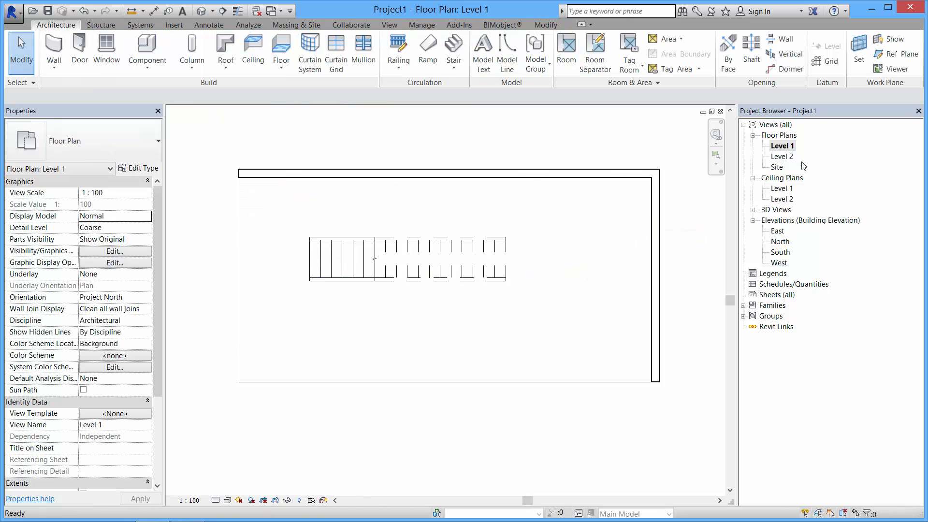
# Open the Level 2 floor plan and review the stair's constraints, materials and dimensions.
pyautogui.doubleClick(782, 156)
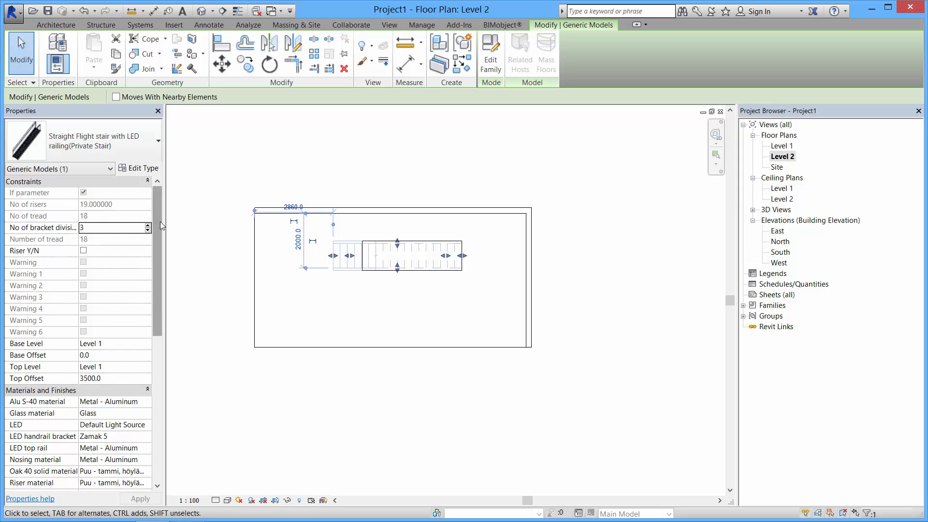
pyautogui.scroll(-3)
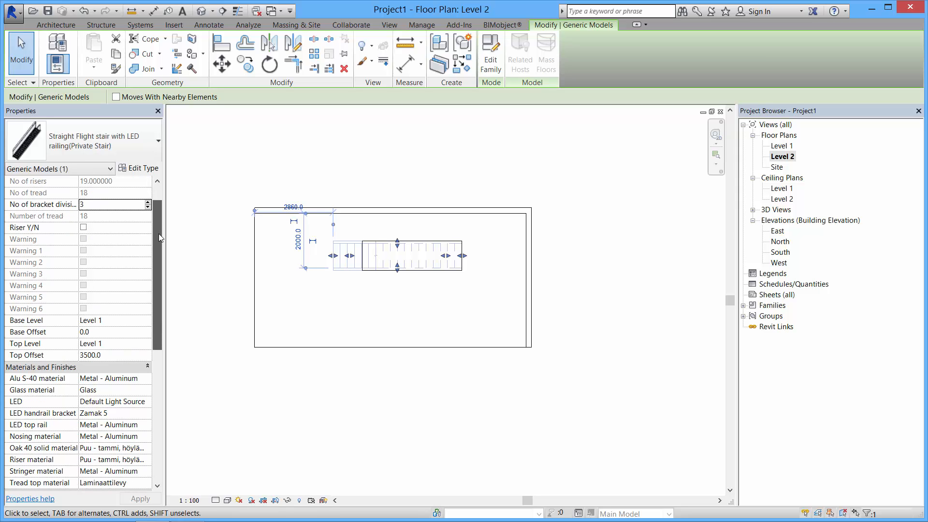
pyautogui.scroll(3)
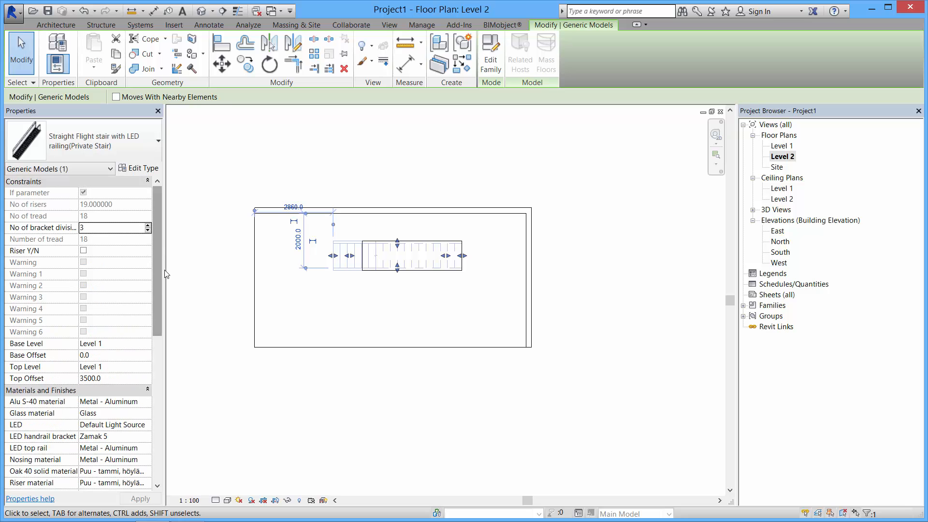
pyautogui.scroll(-3)
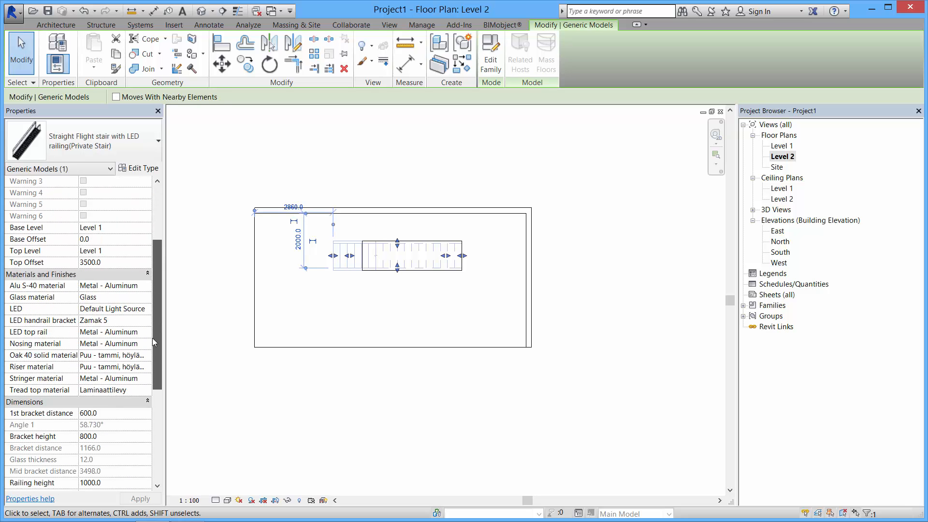
pyautogui.scroll(-3)
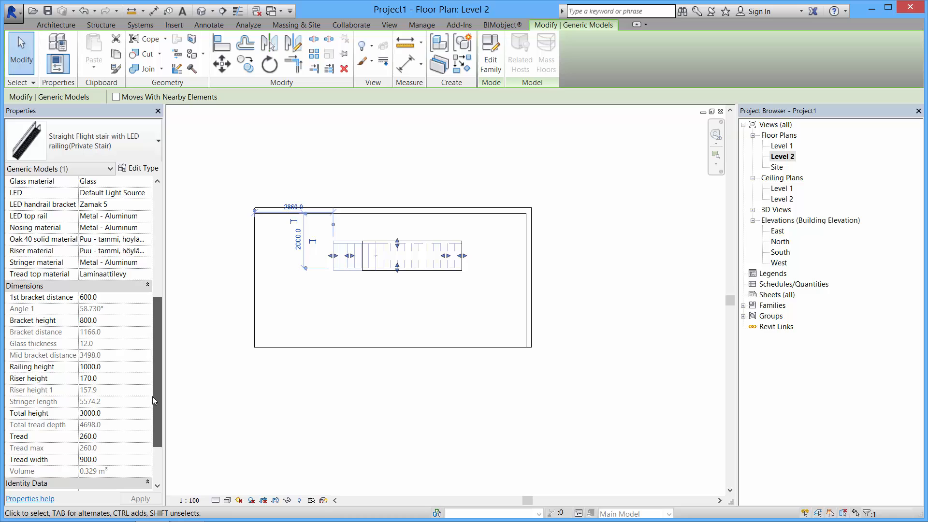
pyautogui.scroll(3)
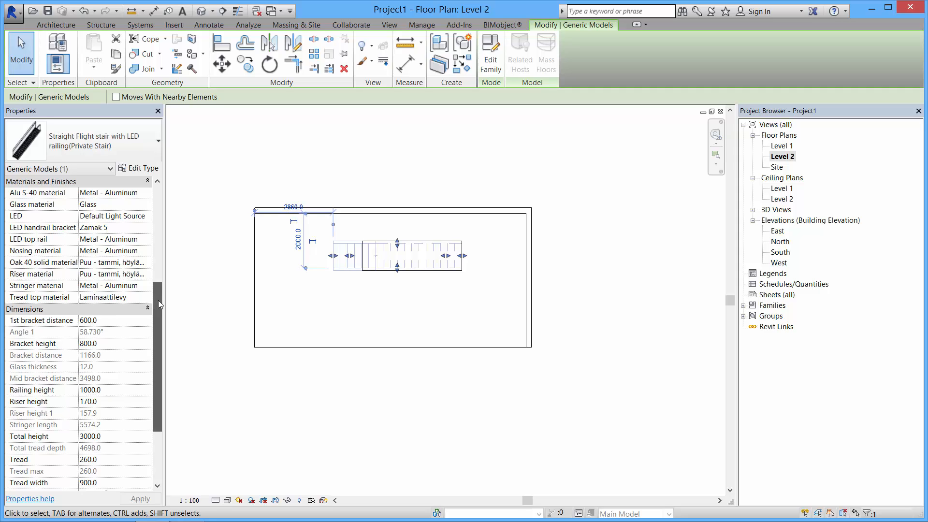
pyautogui.scroll(-3)
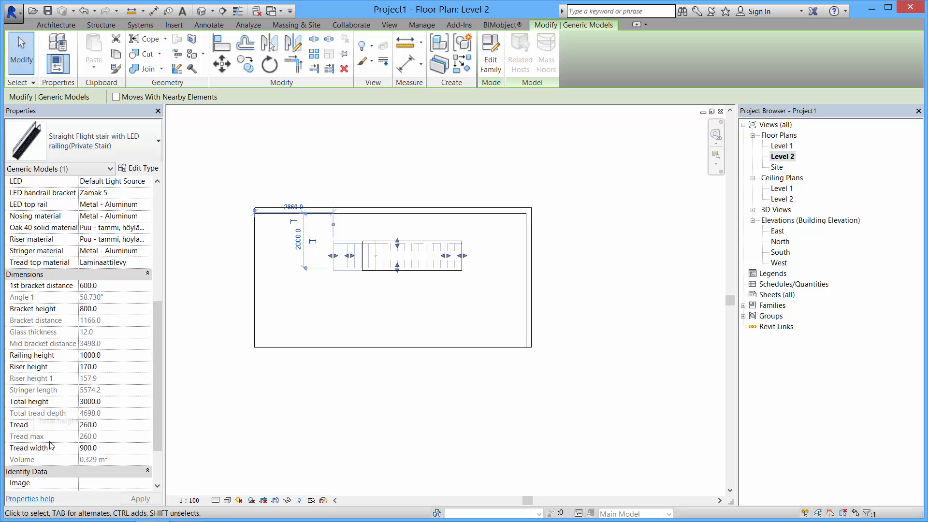
pyautogui.moveTo(70, 459)
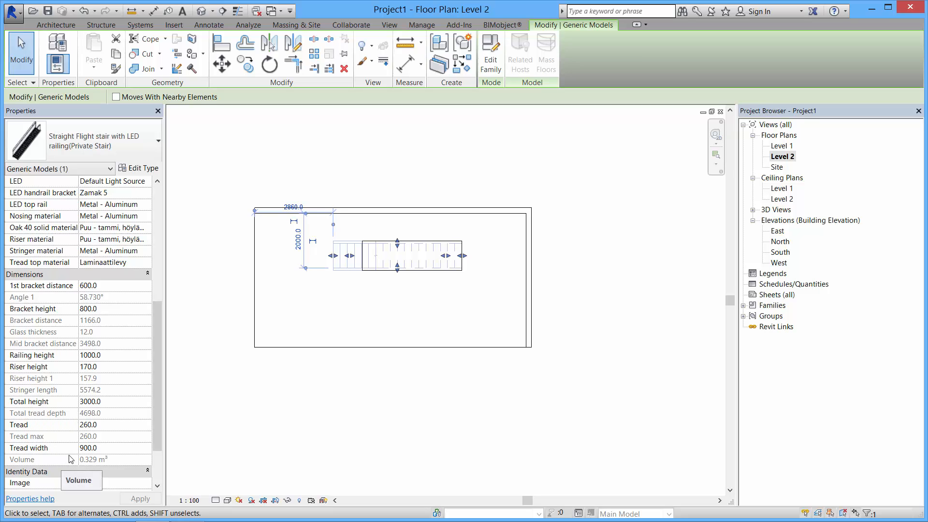
pyautogui.moveTo(100, 290)
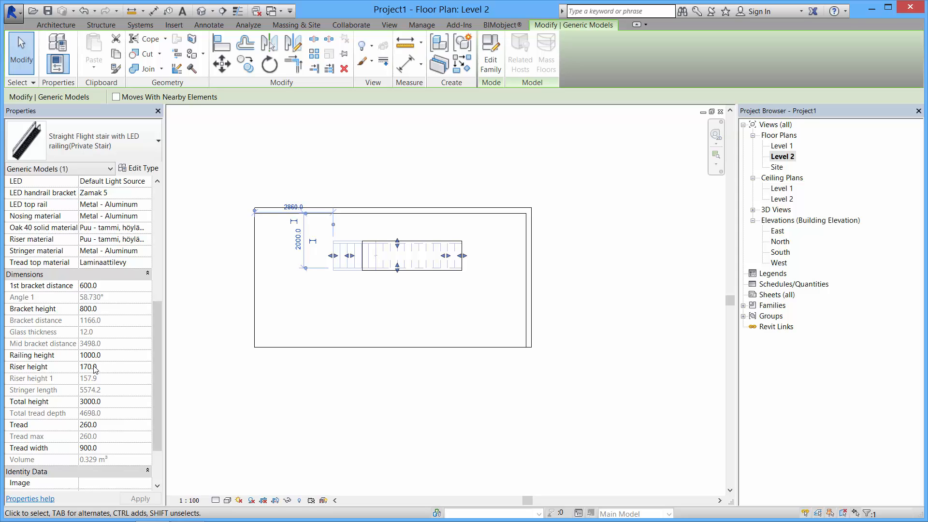
pyautogui.moveTo(82, 414)
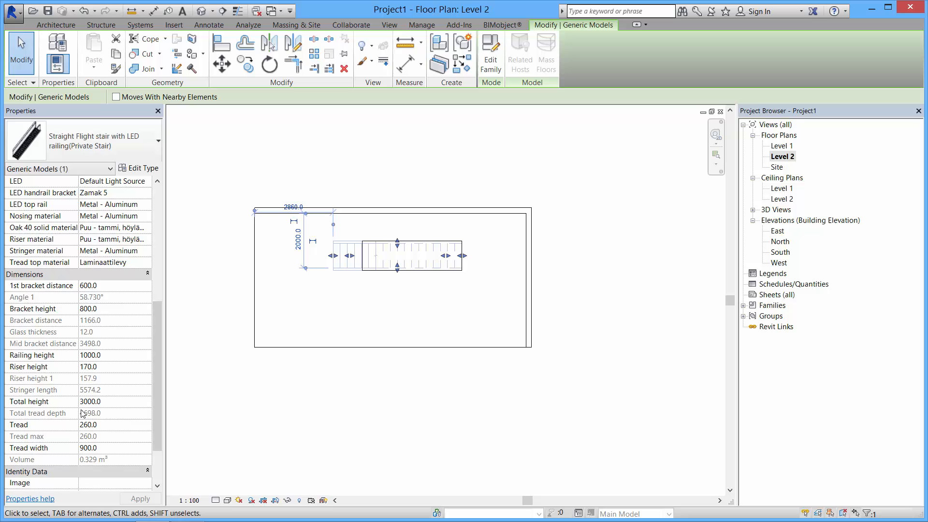
pyautogui.moveTo(53, 393)
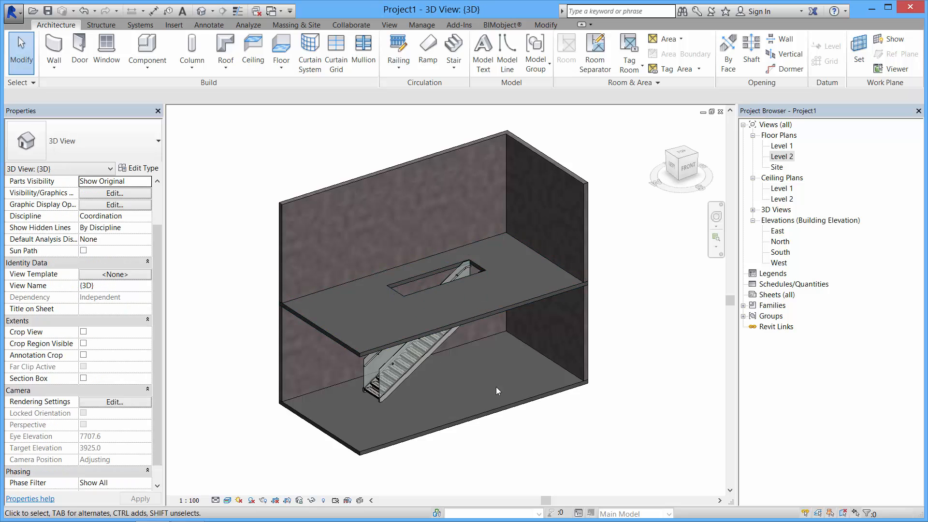
# Inspect the stair in 3D, then switch to the South elevation.
pyautogui.click(391, 366)
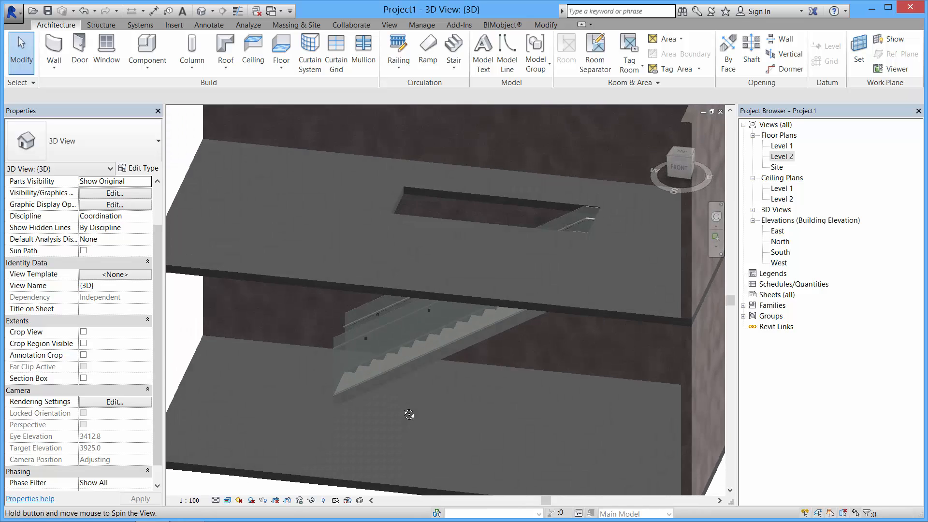
pyautogui.doubleClick(780, 253)
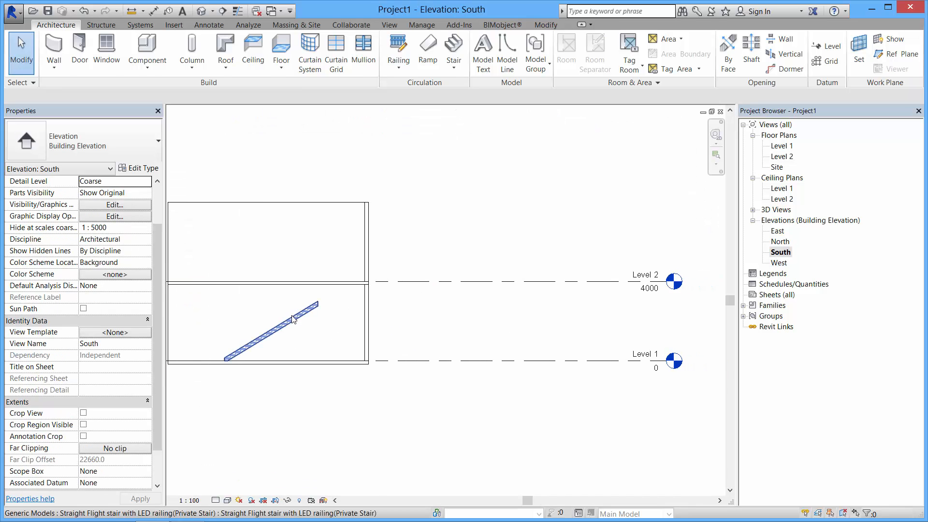
# Select the stair in the South elevation and set its total height to 4000.
pyautogui.click(272, 322)
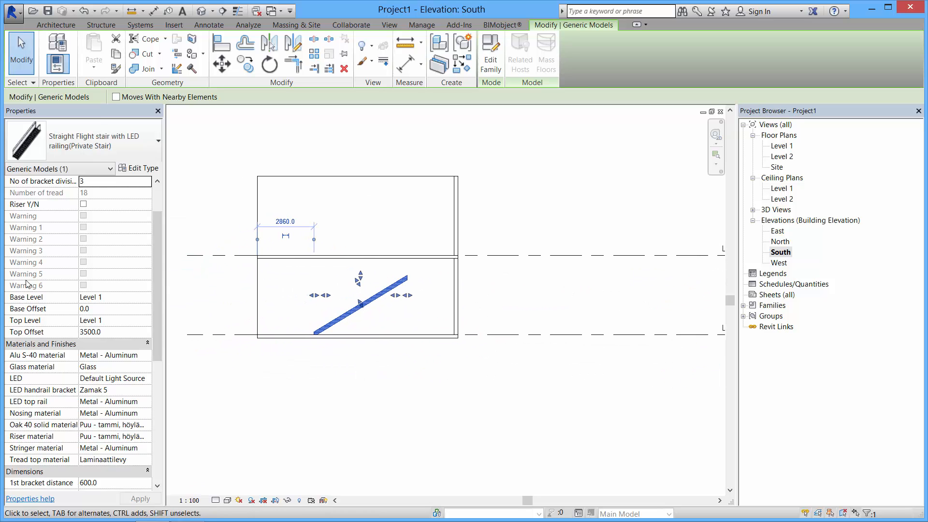
pyautogui.scroll(-3)
pyautogui.write('4000')
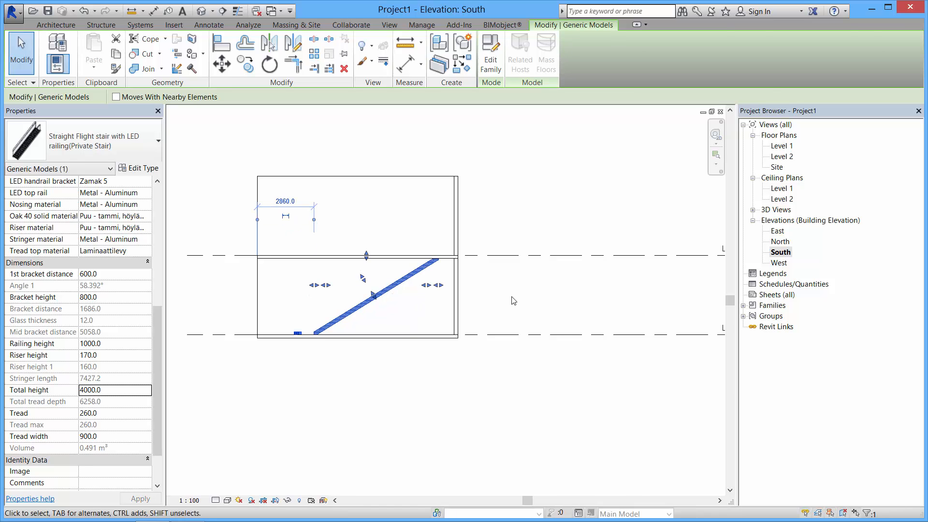
pyautogui.click(513, 300)
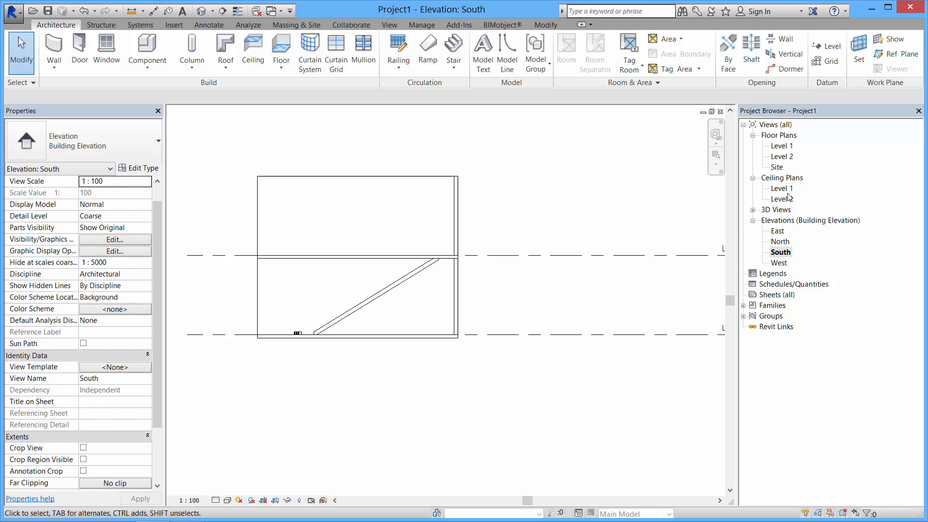
pyautogui.moveTo(782, 160)
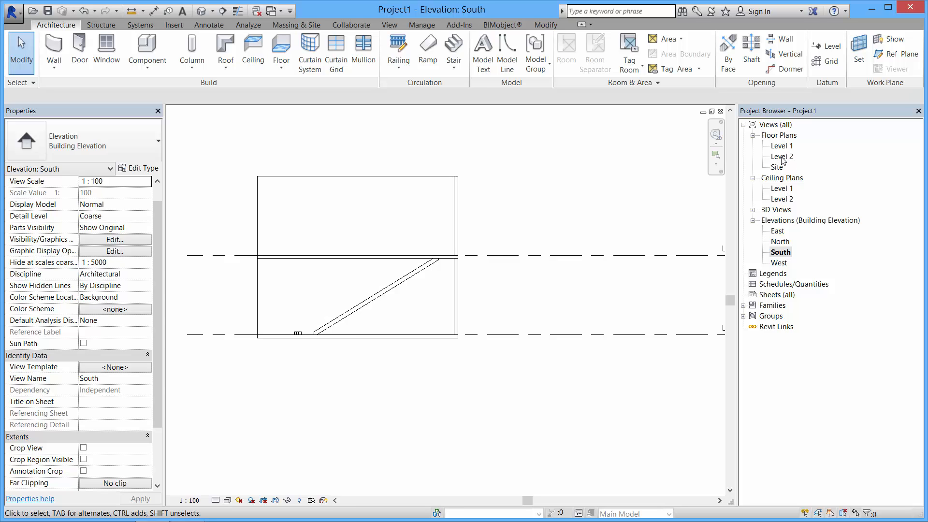
# Check the stair's position on Level 2, then view it in 3D.
pyautogui.doubleClick(782, 156)
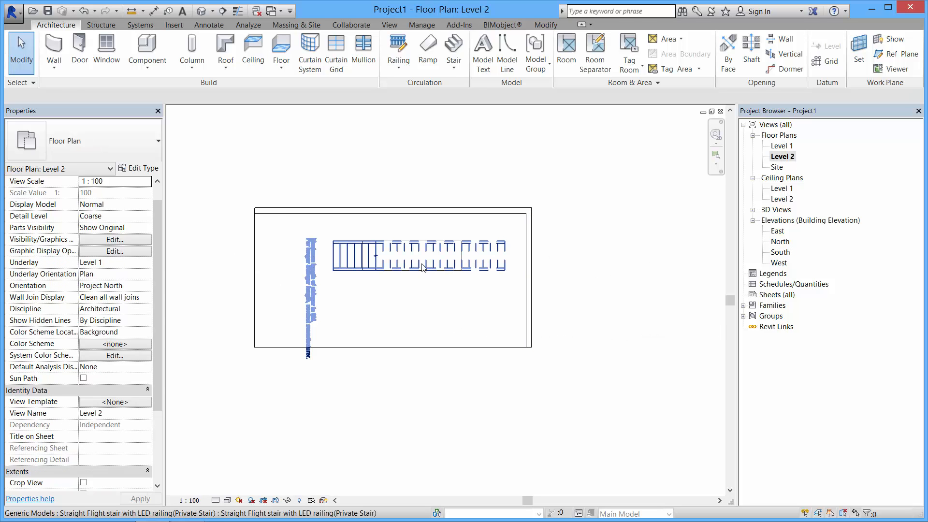
pyautogui.click(376, 255)
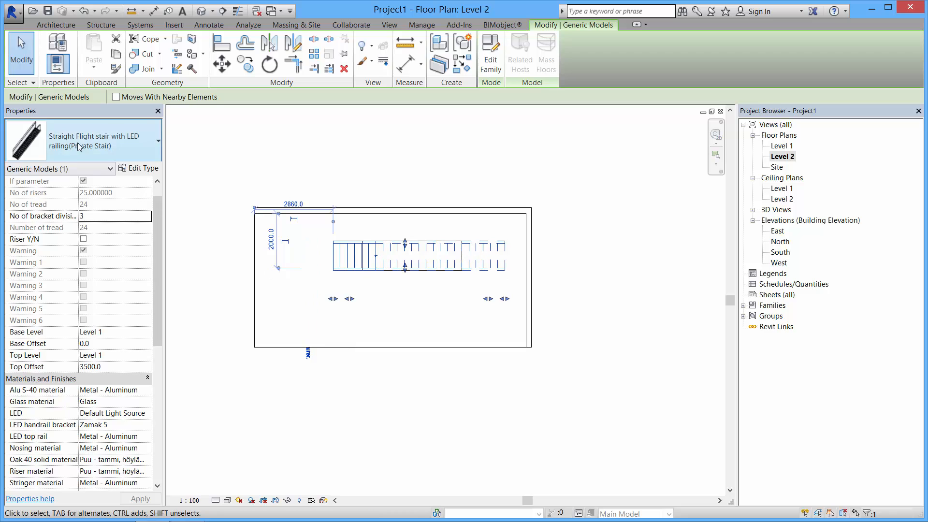
pyautogui.click(221, 62)
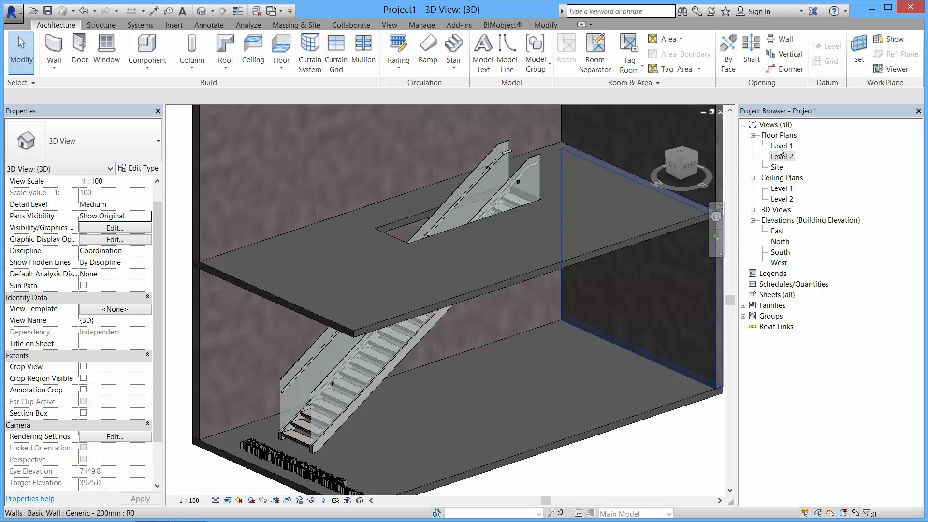
pyautogui.doubleClick(782, 145)
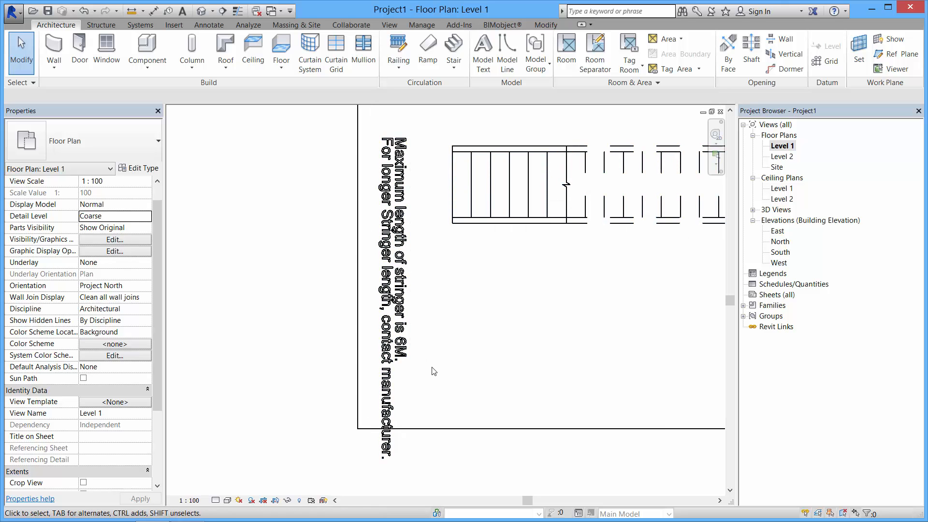
pyautogui.click(509, 184)
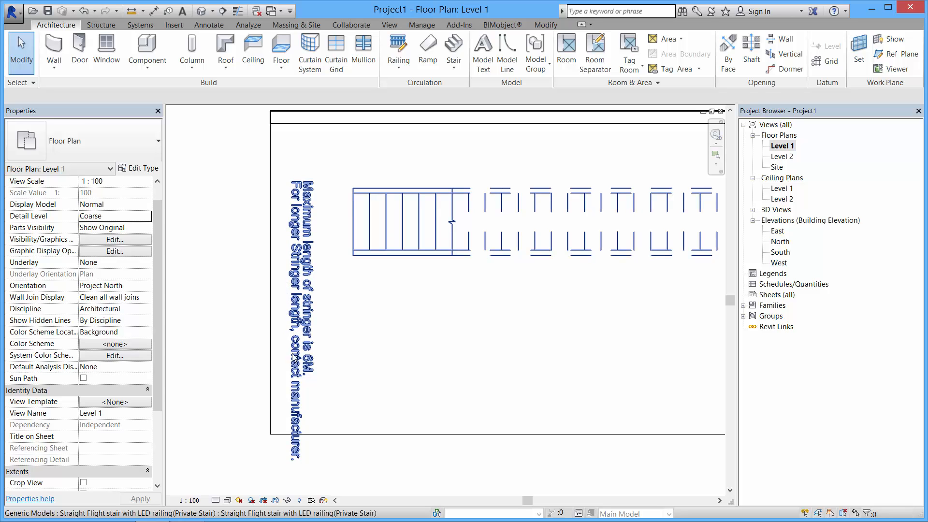
pyautogui.click(411, 222)
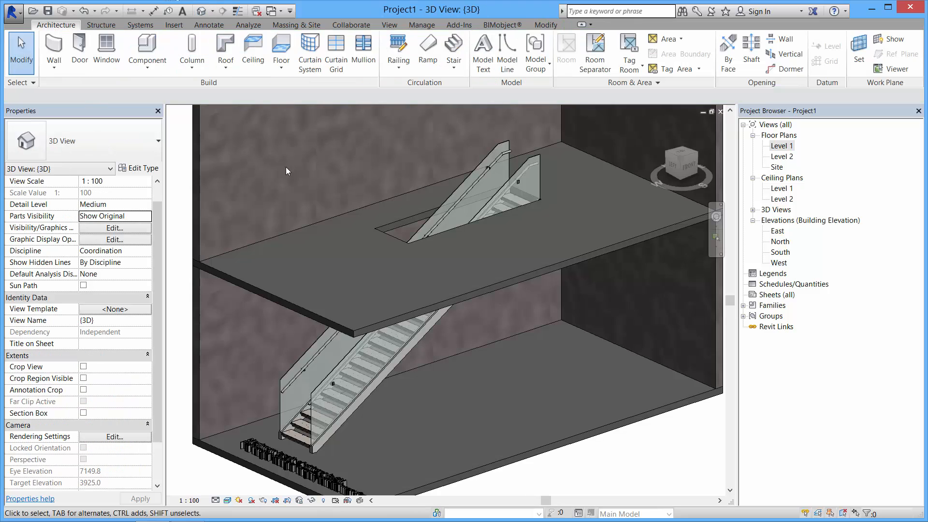
pyautogui.click(366, 328)
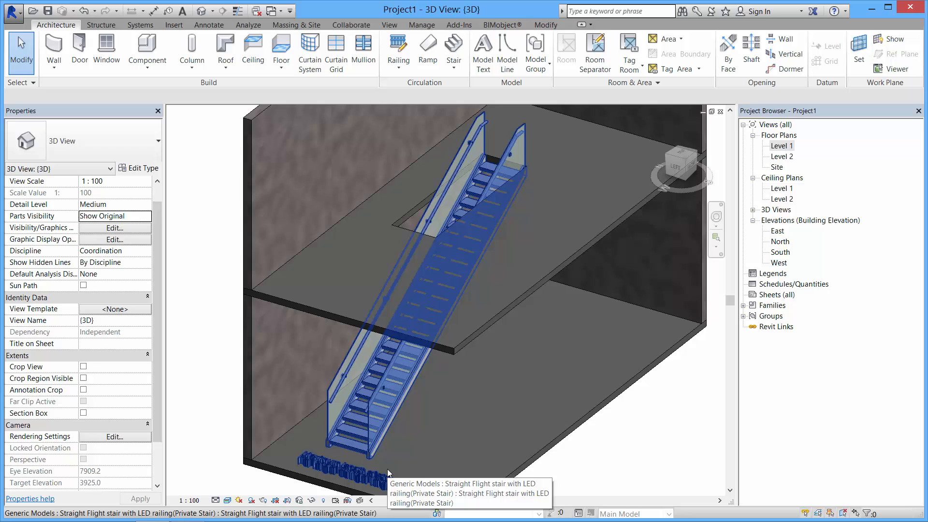
pyautogui.moveTo(388, 473)
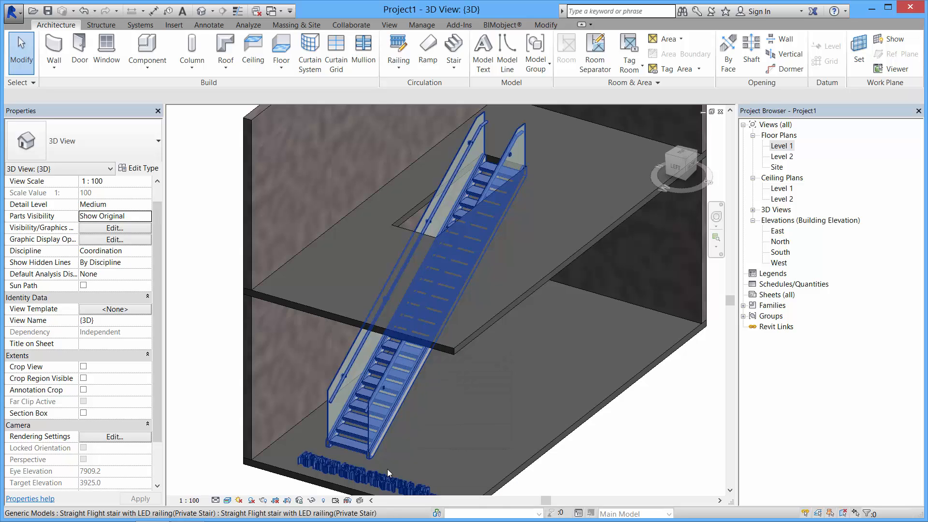
pyautogui.click(406, 433)
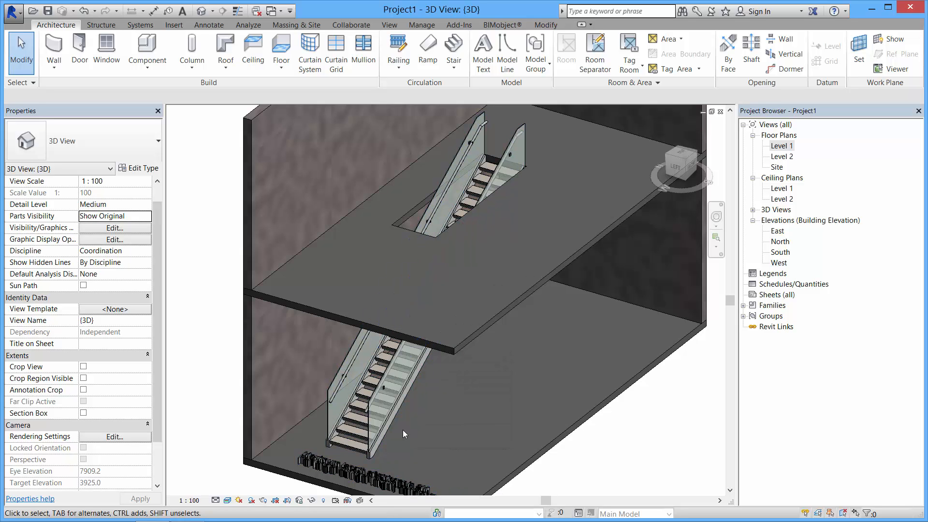